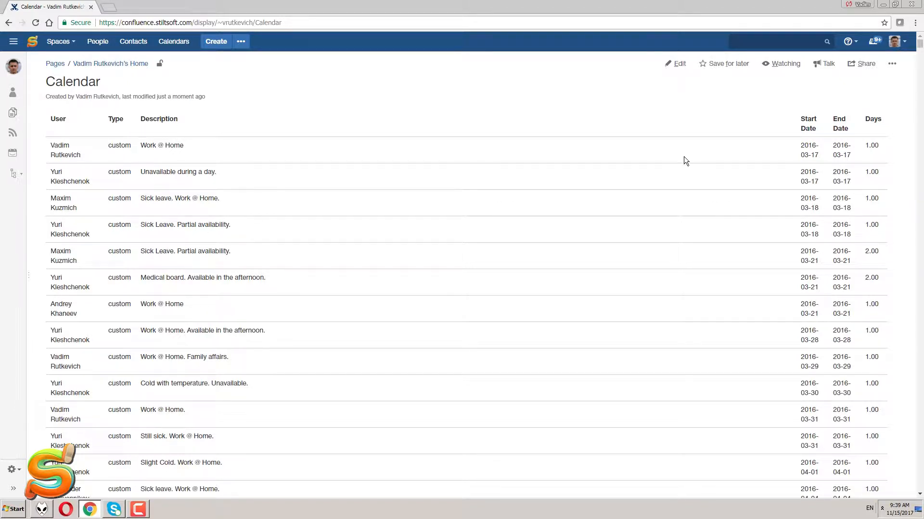
{"action": "mouse_move", "coordinate": [871, 135]}
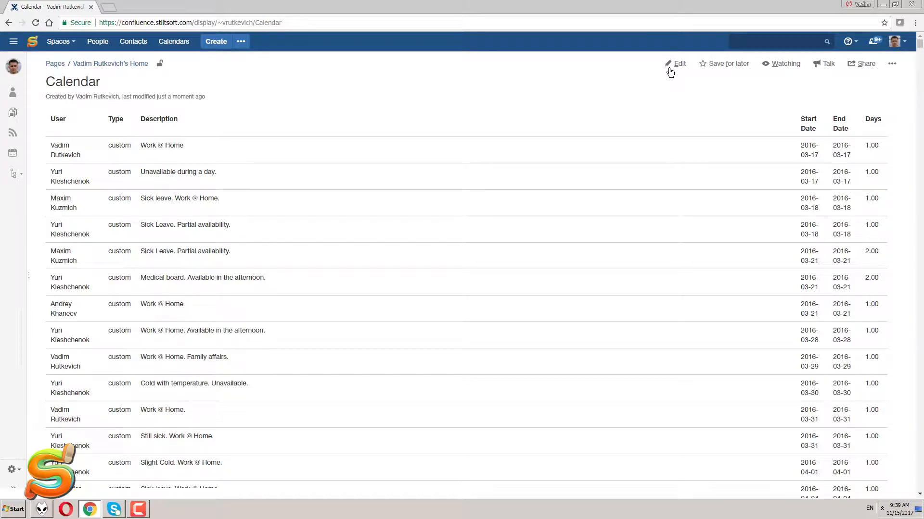
Step: Edit the Calendar page and wrap Calendar Insight in a Table Filter macro
{"action": "left_click", "coordinate": [680, 64]}
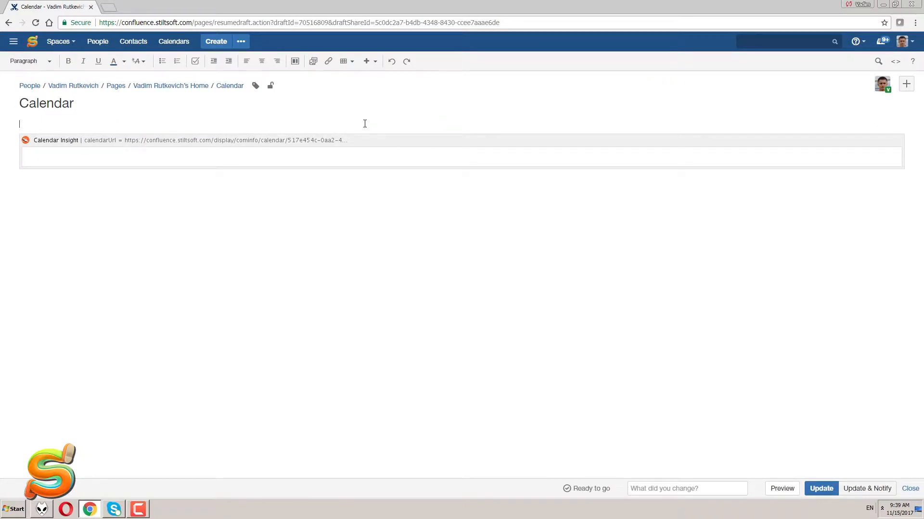
{"action": "type", "text": "{tab"}
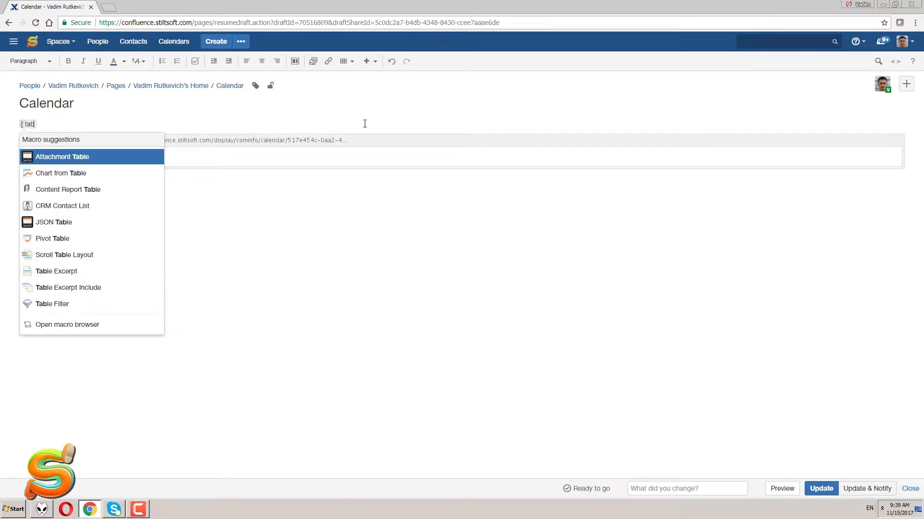
{"action": "type", "text": "able fil"}
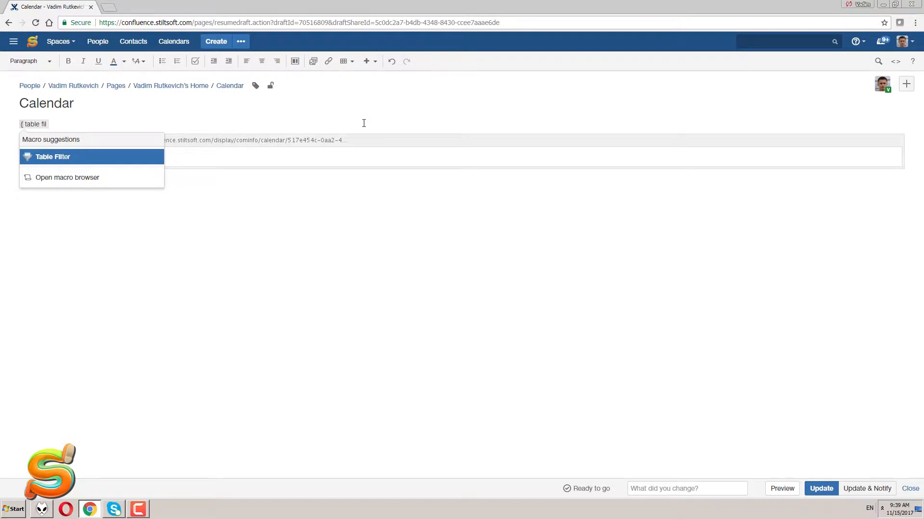
{"action": "left_click", "coordinate": [52, 157]}
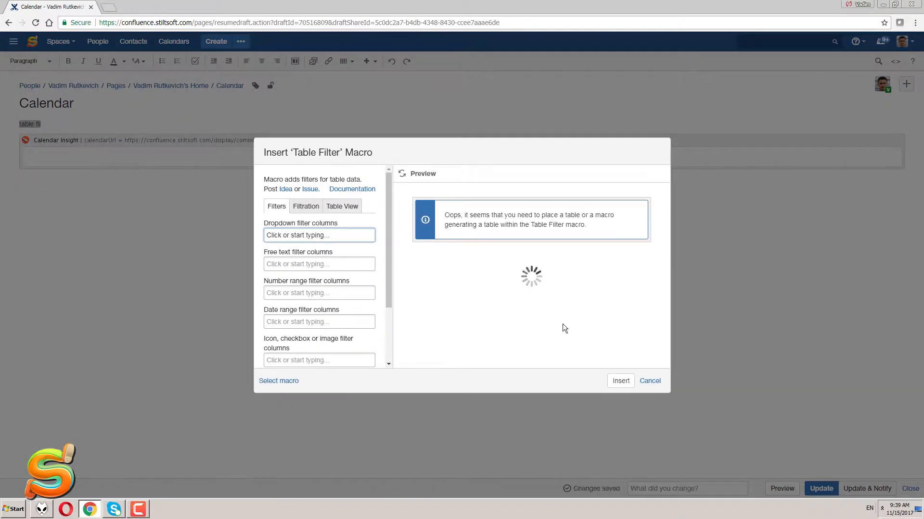
{"action": "left_click", "coordinate": [621, 381]}
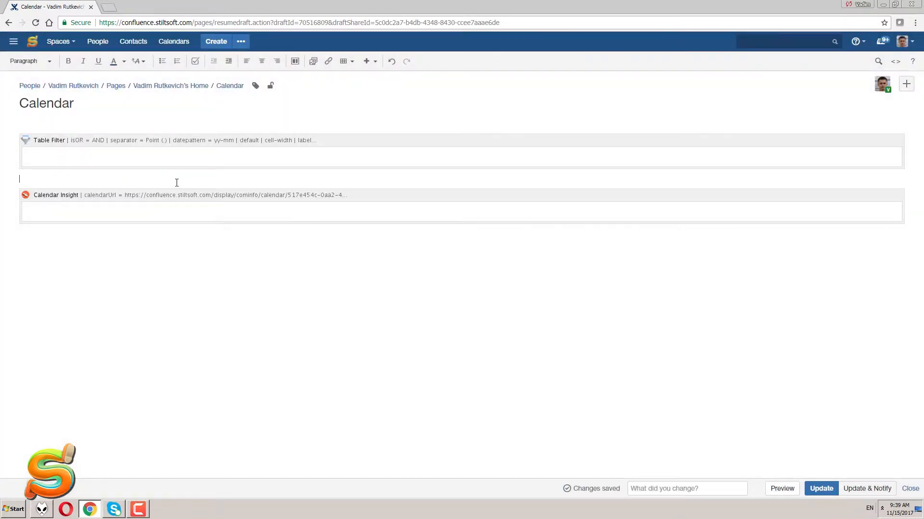
Step: Nest Pivot Table and Chart from Table macros around it, then update the page
{"action": "type", "text": "{ pivo"}
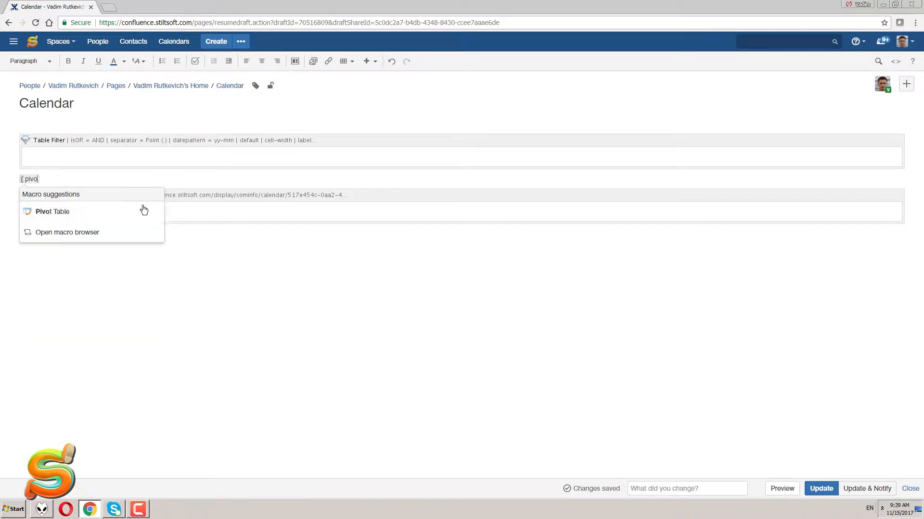
{"action": "left_click", "coordinate": [52, 212]}
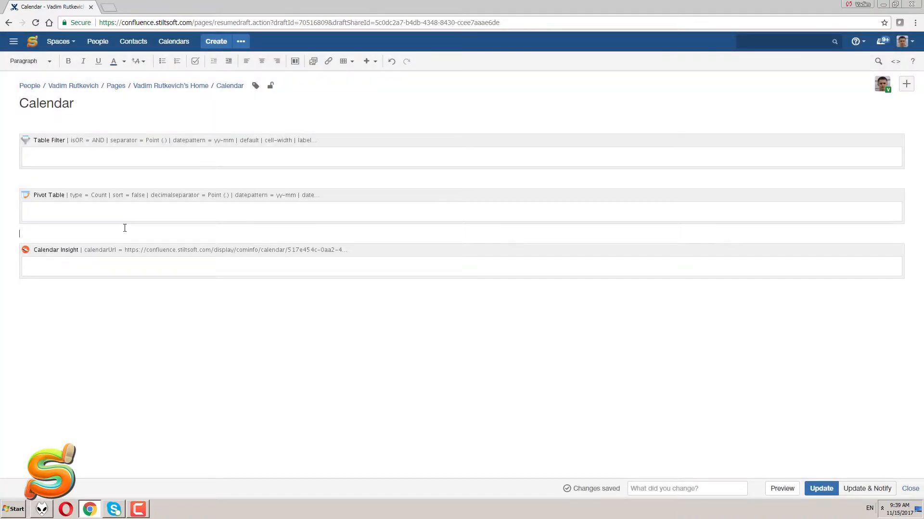
{"action": "type", "text": "{chart"}
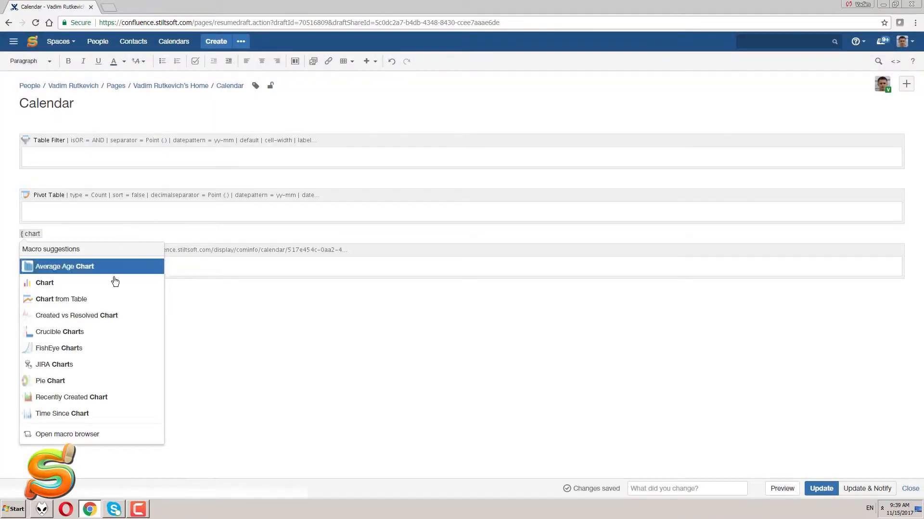
{"action": "left_click", "coordinate": [61, 299]}
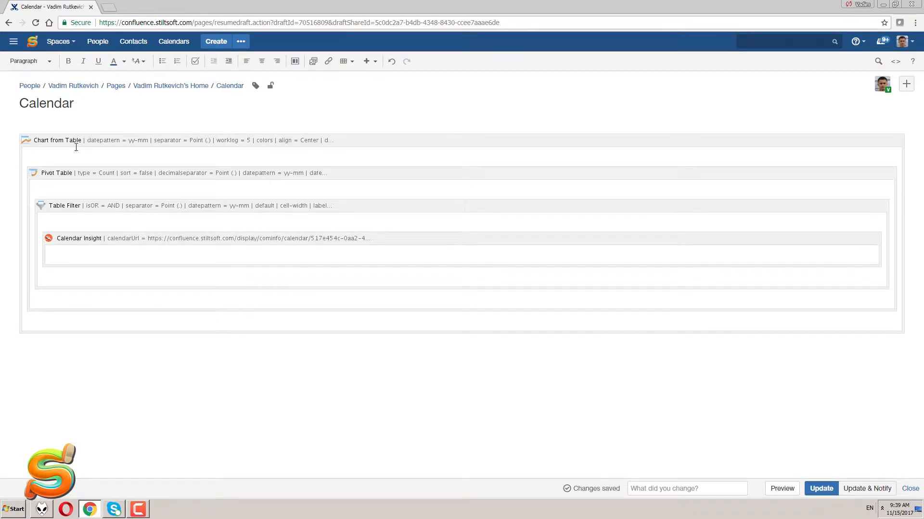
{"action": "left_click", "coordinate": [820, 488]}
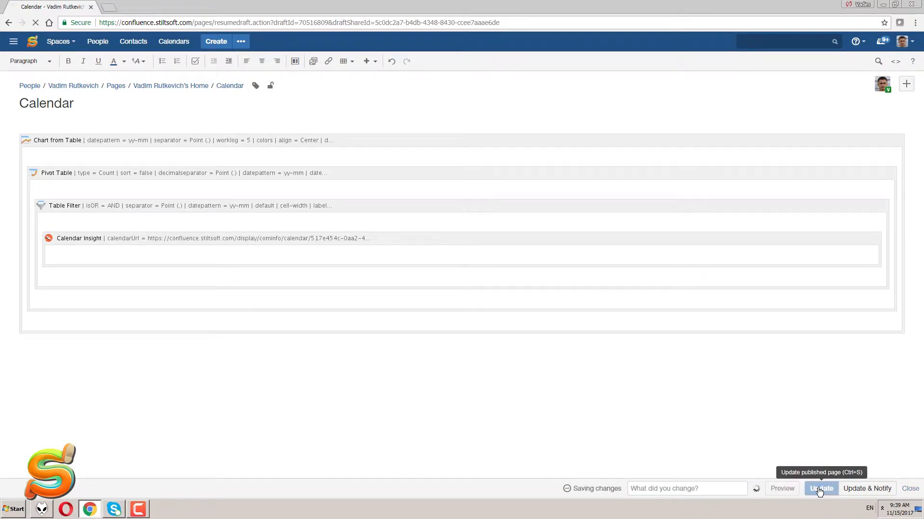
Step: Add a Start Date range filter using the yy-mm-dd date format
{"action": "left_click", "coordinate": [820, 488]}
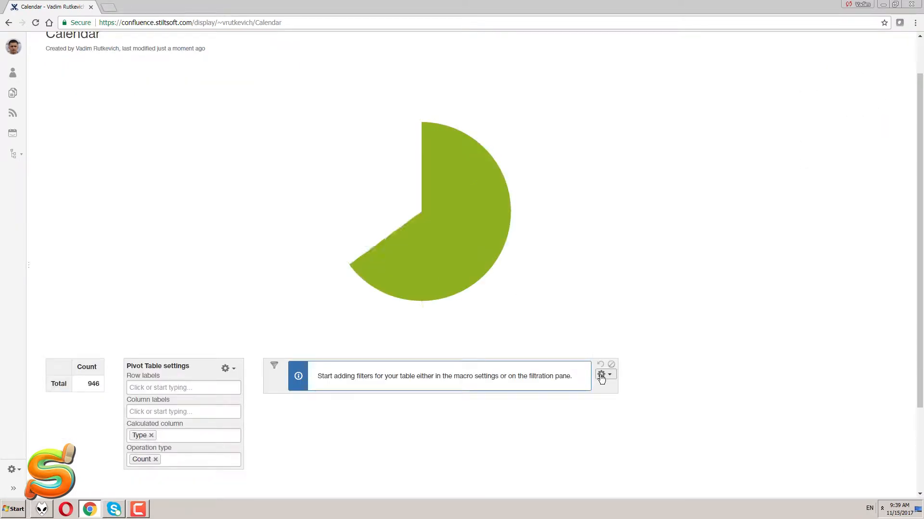
{"action": "left_click", "coordinate": [602, 374]}
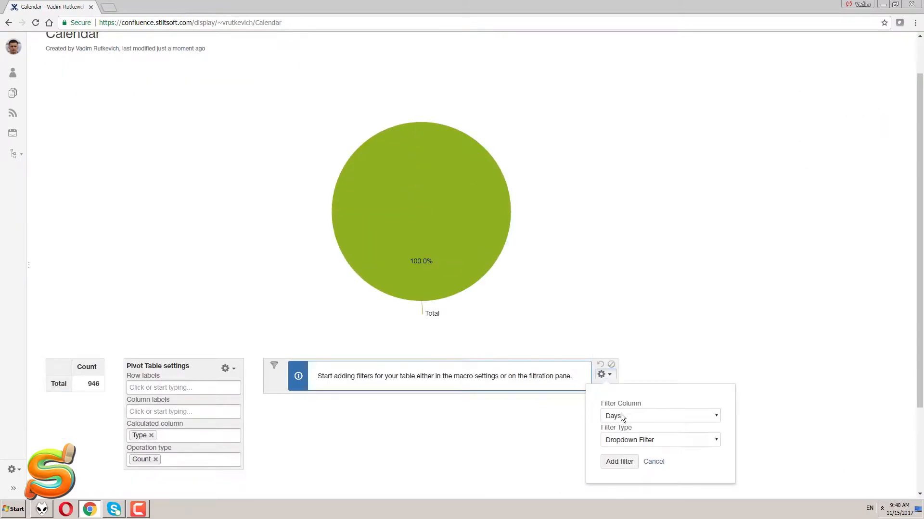
{"action": "left_click", "coordinate": [660, 439]}
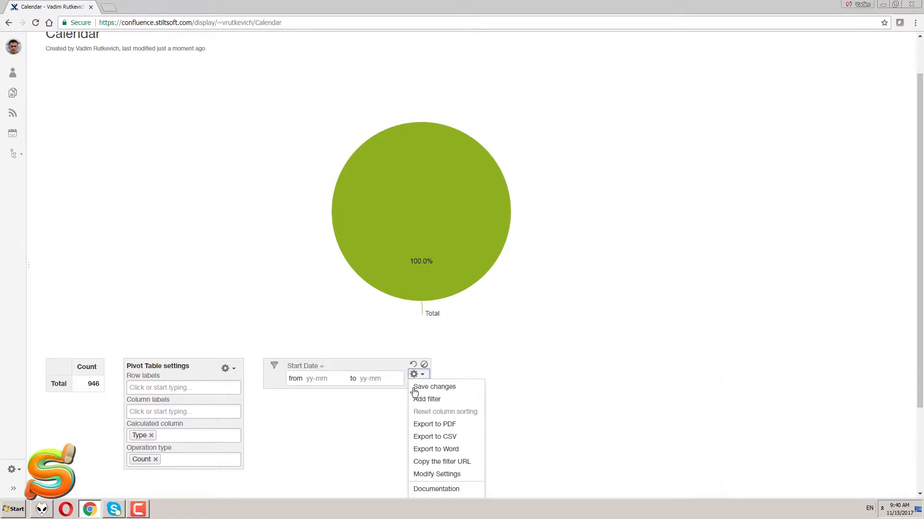
{"action": "left_click", "coordinate": [437, 475]}
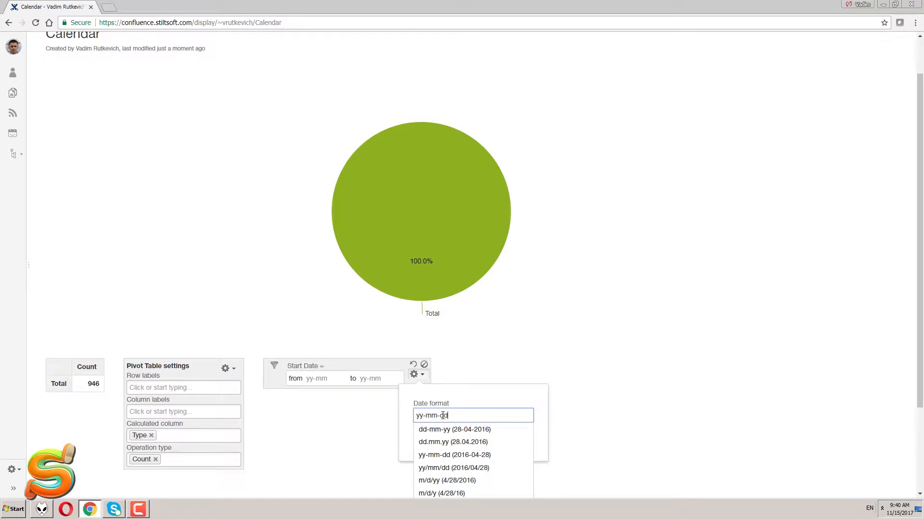
{"action": "left_click", "coordinate": [433, 455]}
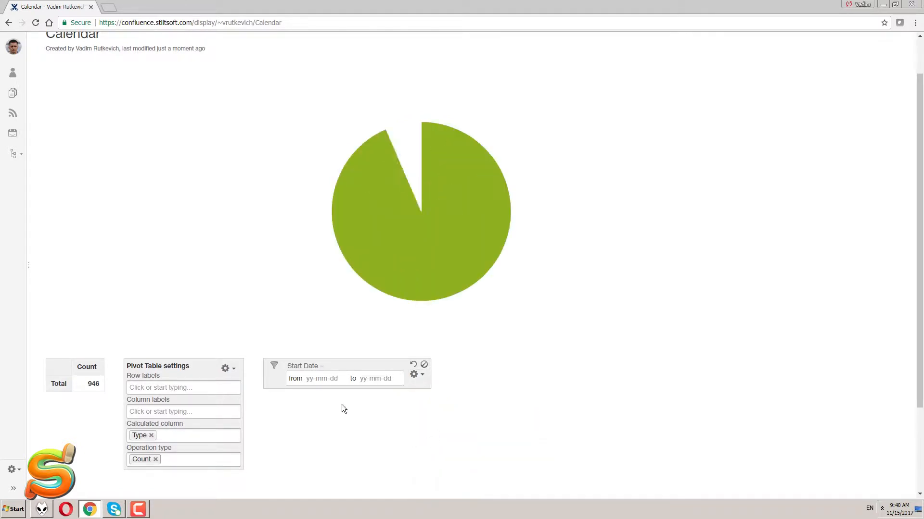
Step: Filter Start Date from 2017-01-01 to today, leaving 522 records
{"action": "type", "text": "2017-01-01"}
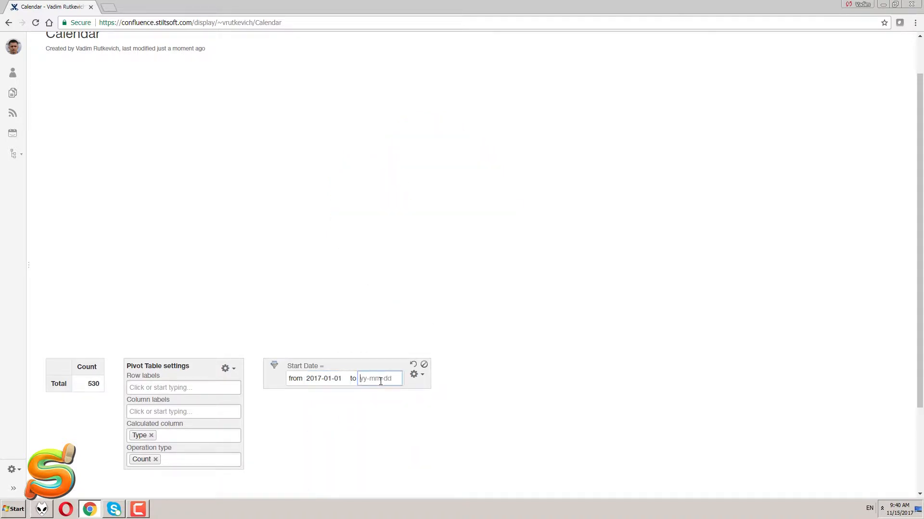
{"action": "type", "text": "today"}
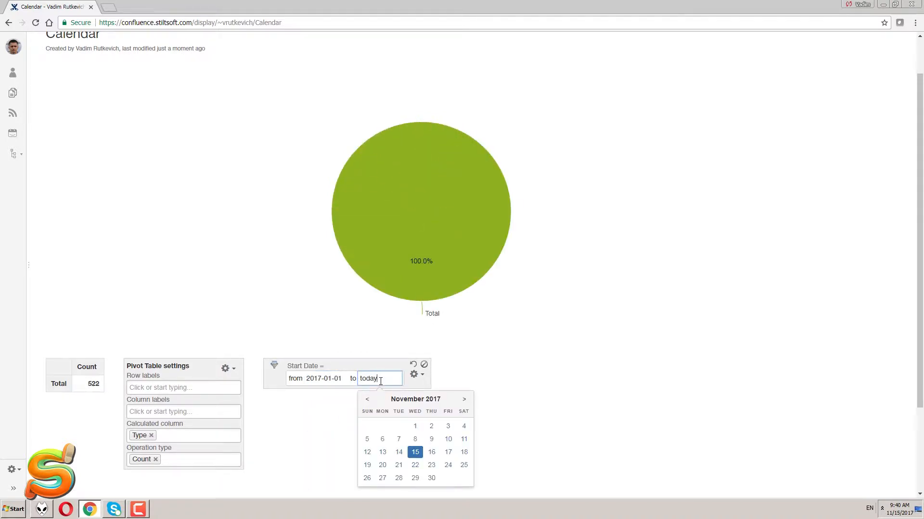
{"action": "left_click", "coordinate": [486, 375]}
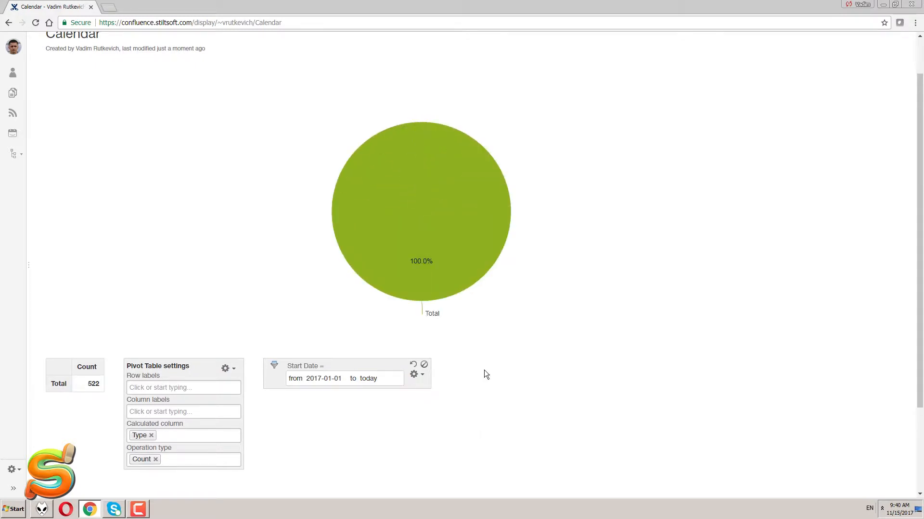
{"action": "left_click", "coordinate": [183, 388]}
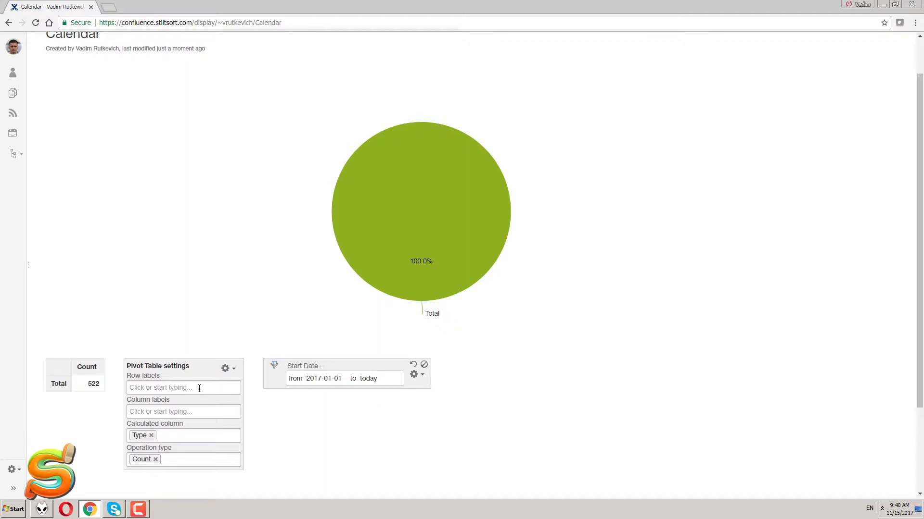
Step: Pivot with User rows, Type columns, and Sum of the Days column
{"action": "left_click", "coordinate": [183, 388]}
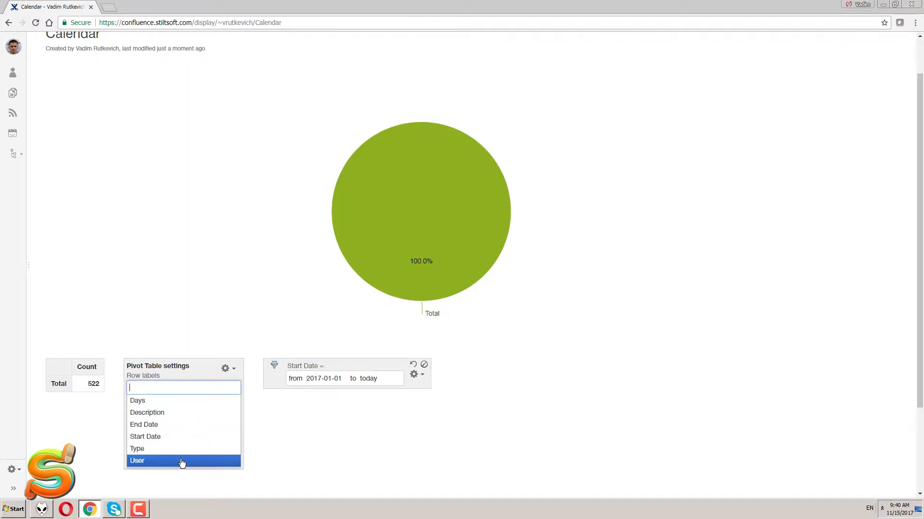
{"action": "left_click", "coordinate": [138, 461]}
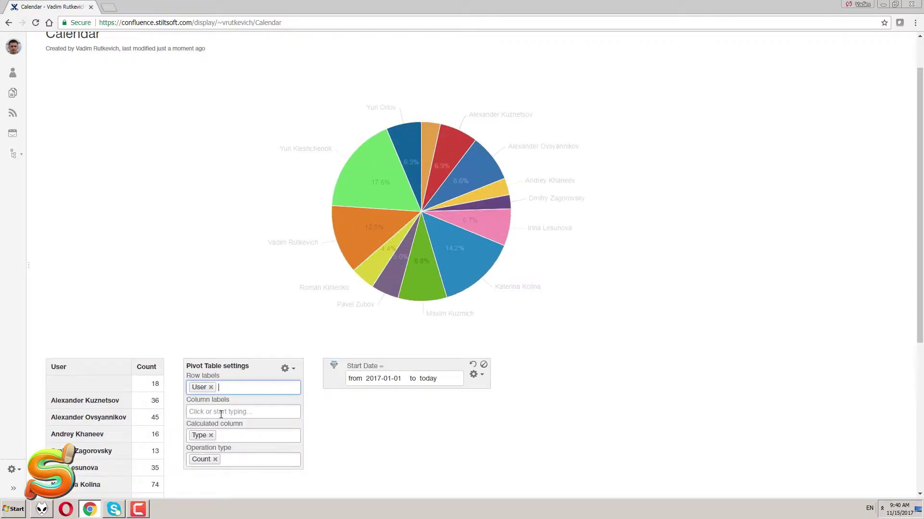
{"action": "left_click", "coordinate": [243, 412]}
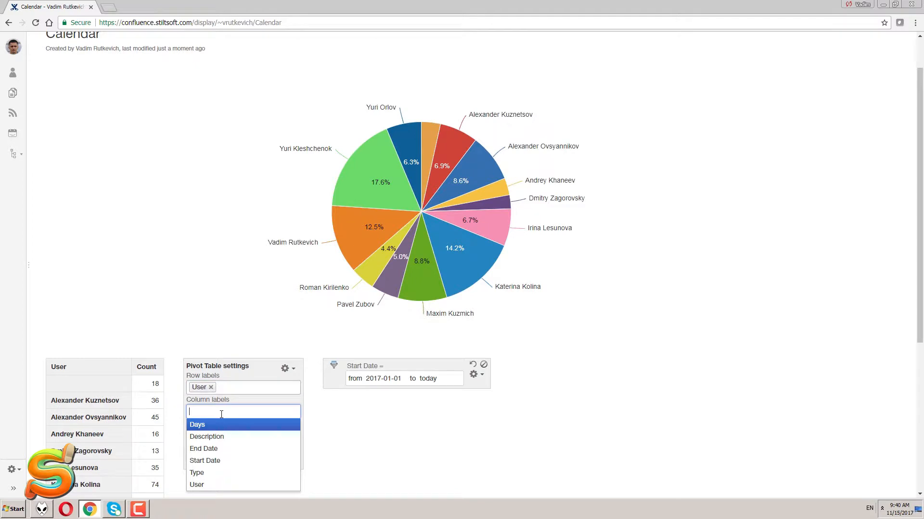
{"action": "mouse_move", "coordinate": [217, 476]}
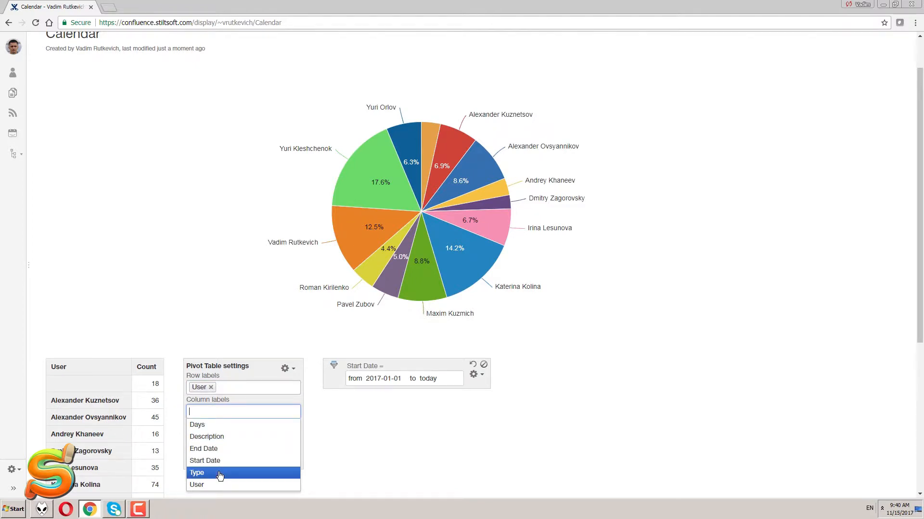
{"action": "left_click", "coordinate": [196, 473]}
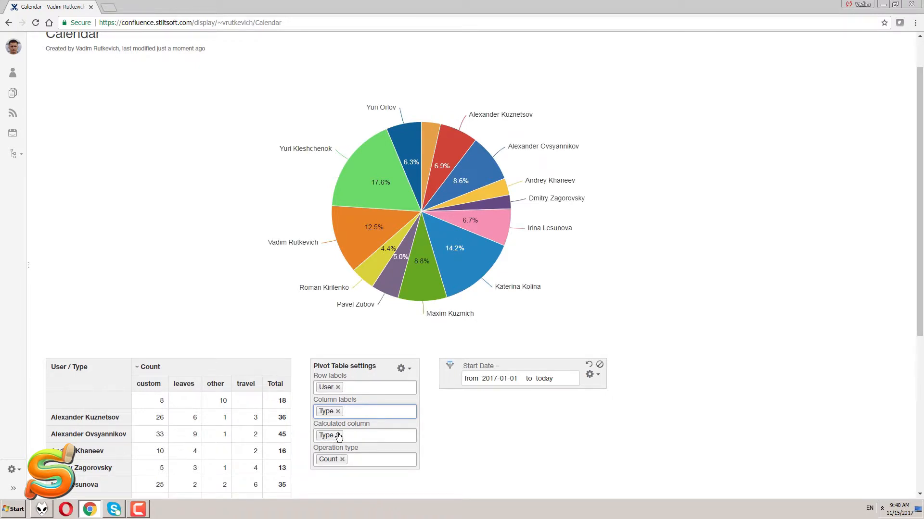
{"action": "left_click", "coordinate": [338, 436]}
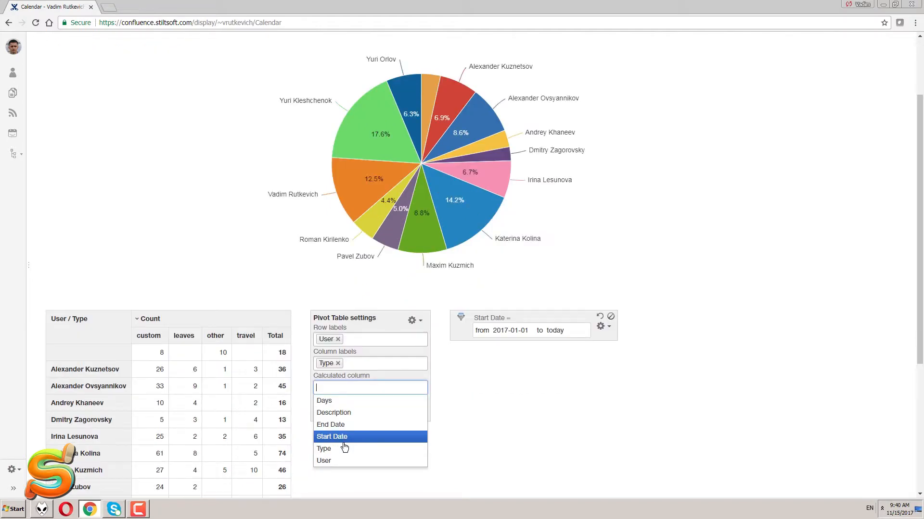
{"action": "left_click", "coordinate": [325, 401]}
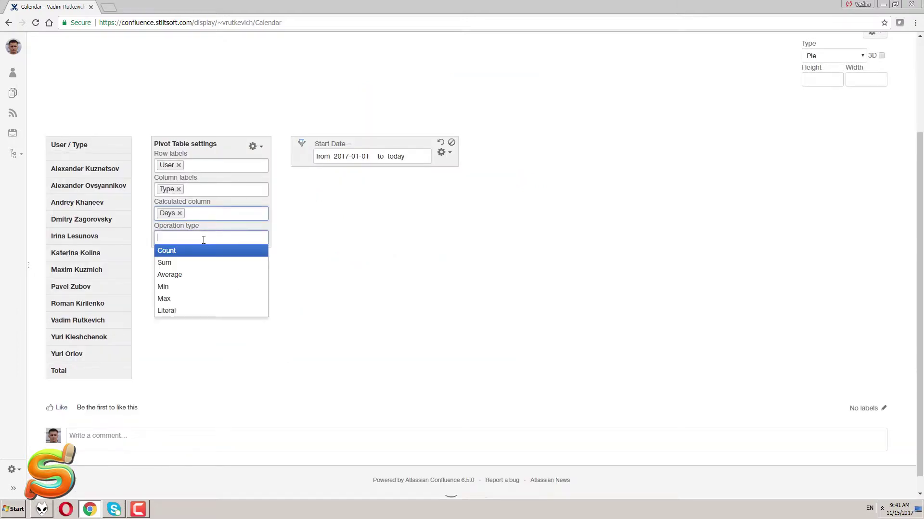
{"action": "left_click", "coordinate": [164, 262]}
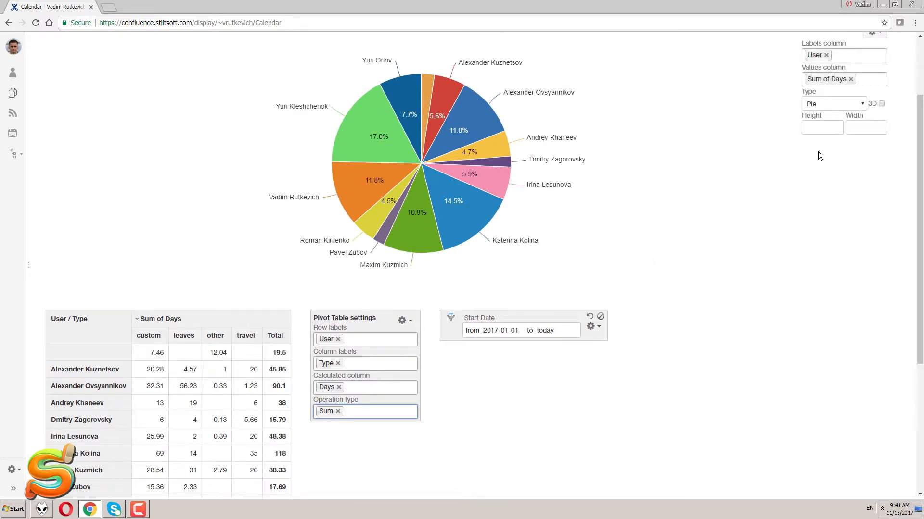
{"action": "mouse_move", "coordinate": [850, 81]}
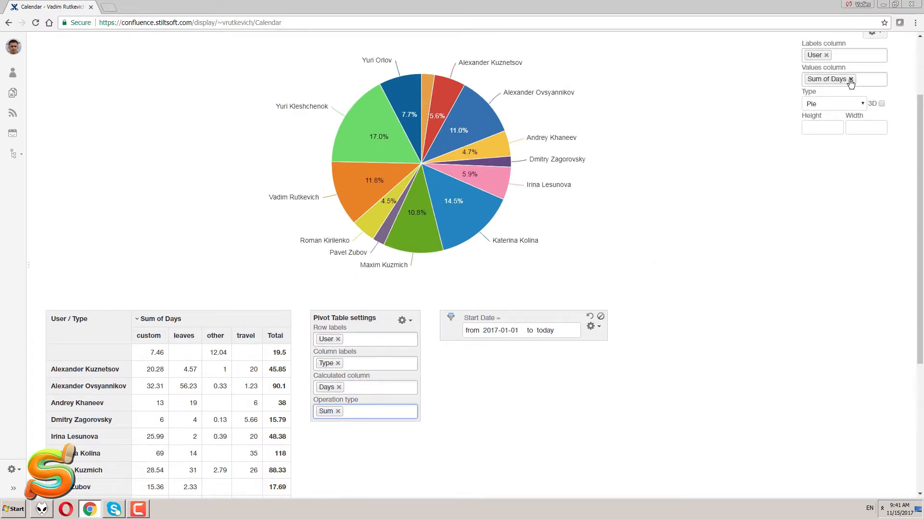
Step: Make the chart a 400×1000 column chart plotting Sum of Days series, including travel
{"action": "left_click", "coordinate": [851, 79]}
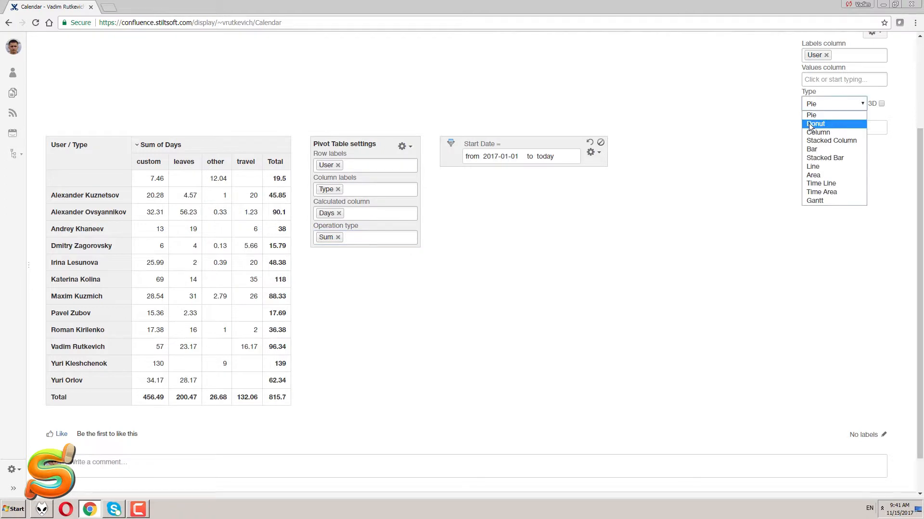
{"action": "left_click", "coordinate": [819, 132]}
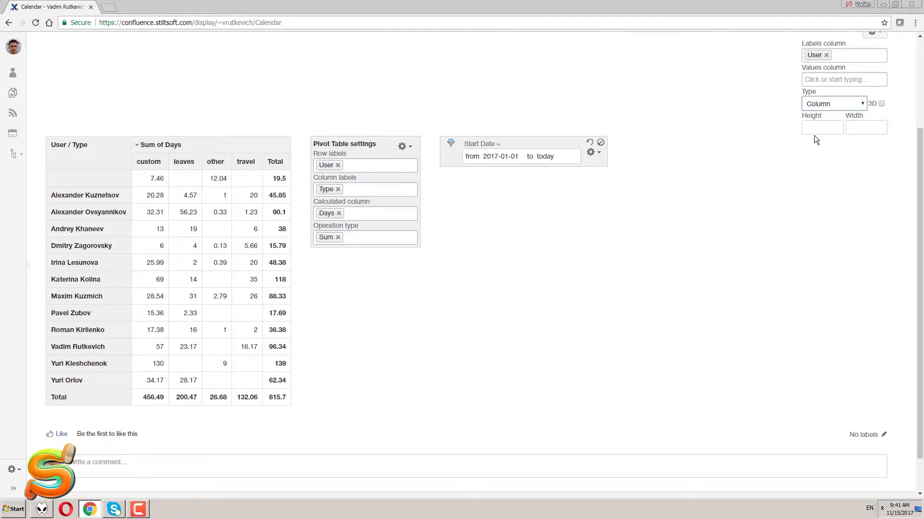
{"action": "mouse_move", "coordinate": [813, 93]}
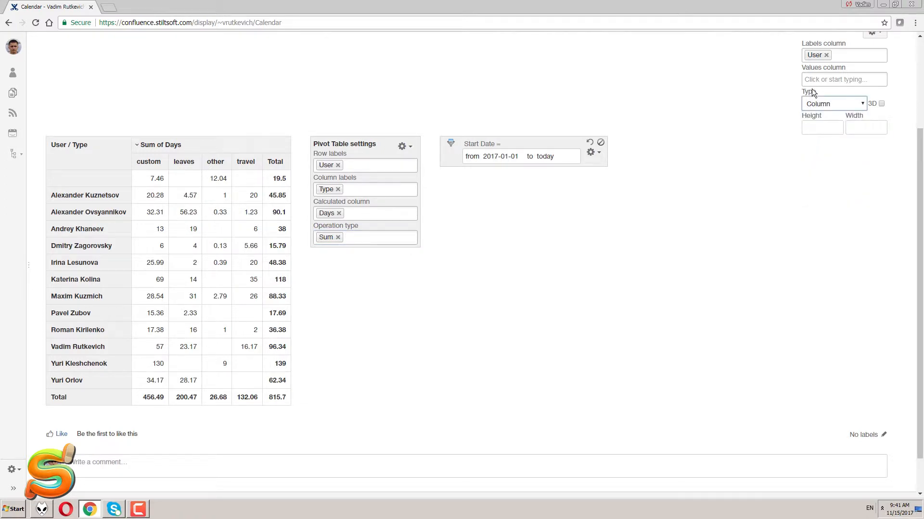
{"action": "left_click", "coordinate": [843, 79]}
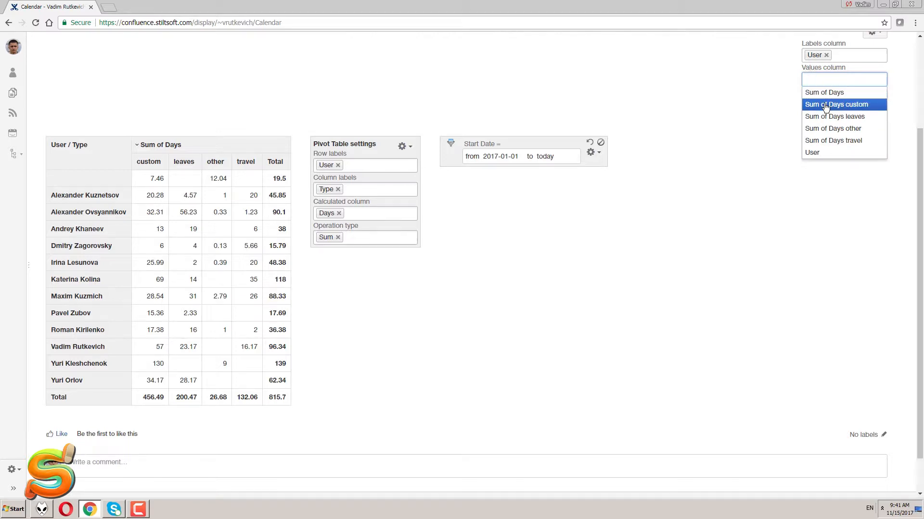
{"action": "left_click", "coordinate": [834, 117]}
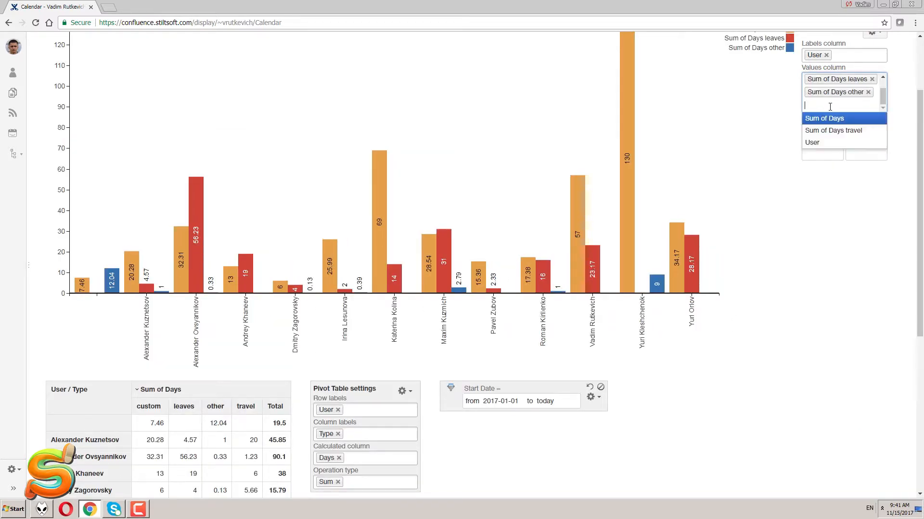
{"action": "left_click", "coordinate": [833, 130]}
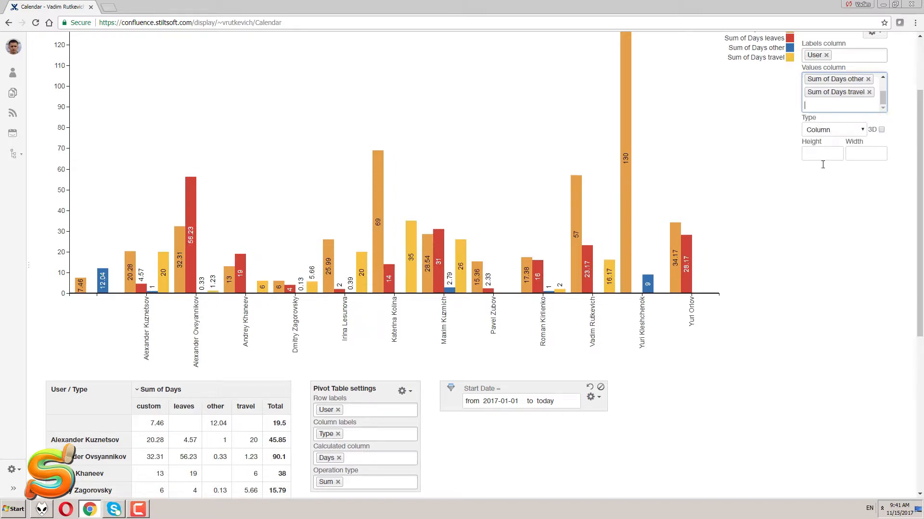
{"action": "type", "text": "400"}
{"action": "left_click", "coordinate": [866, 153]}
{"action": "type", "text": "1000"}
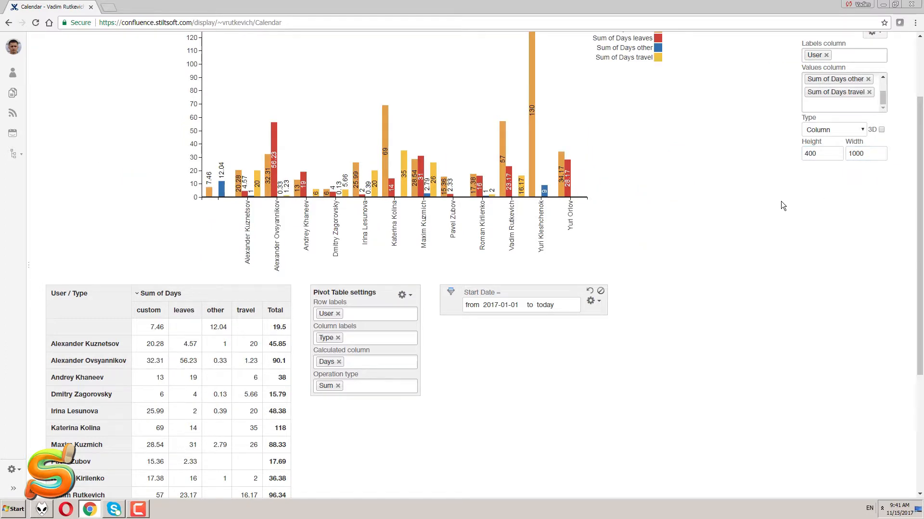
{"action": "scroll", "scroll_direction": "up", "scroll_amount": 3}
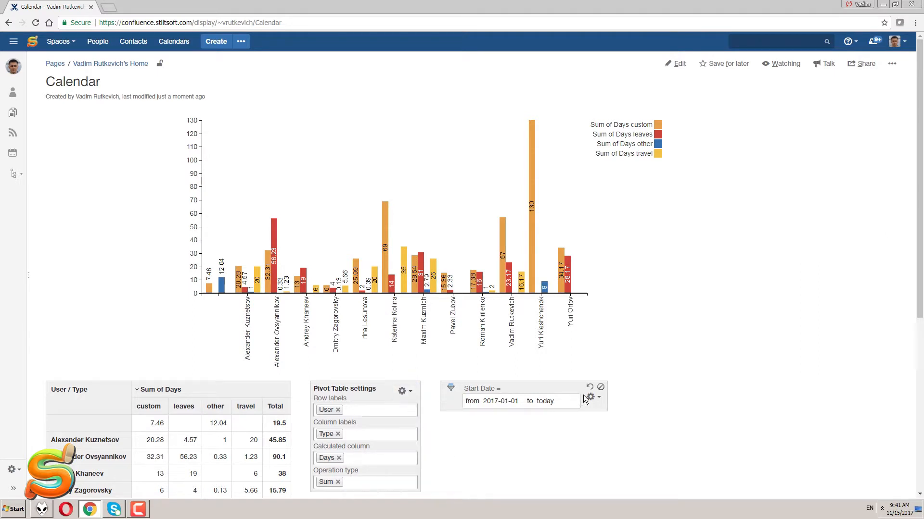
Step: Replace User with End Date as pivot rows and count End Date entries
{"action": "left_click", "coordinate": [873, 127]}
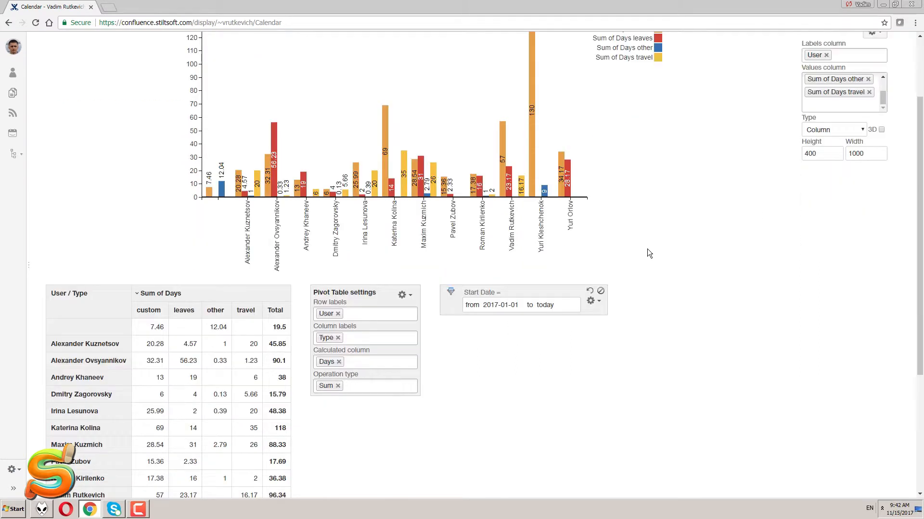
{"action": "left_click", "coordinate": [337, 314]}
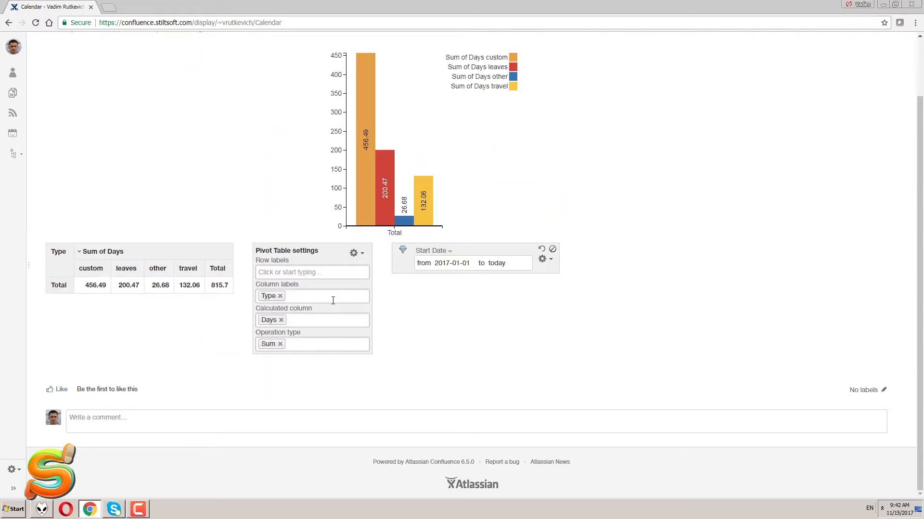
{"action": "left_click", "coordinate": [311, 273]}
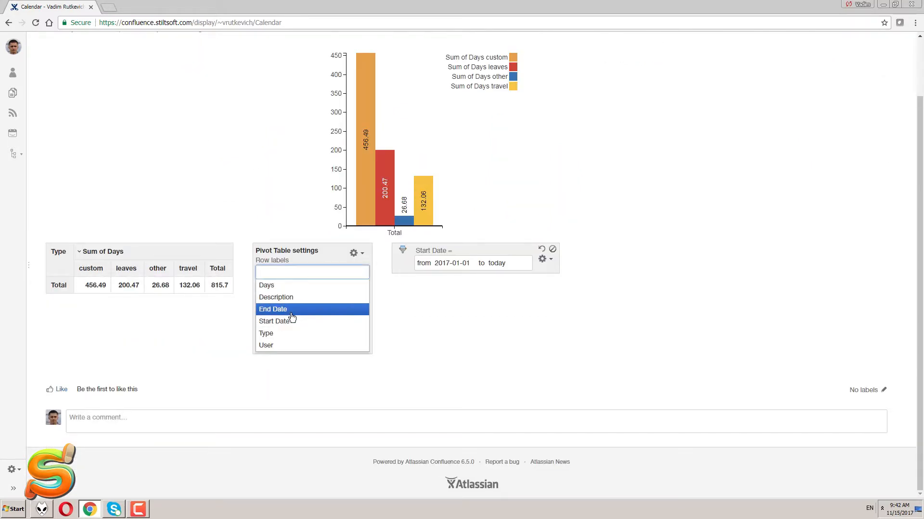
{"action": "left_click", "coordinate": [273, 309]}
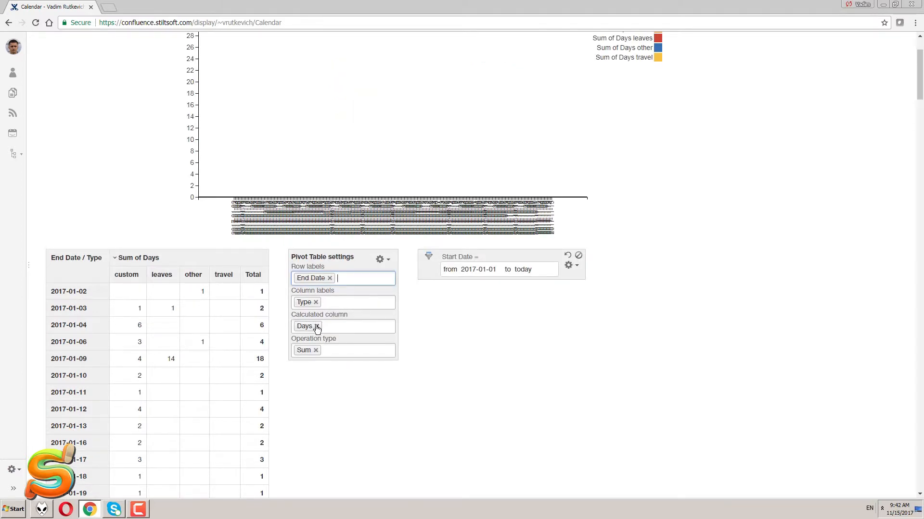
{"action": "left_click", "coordinate": [316, 326]}
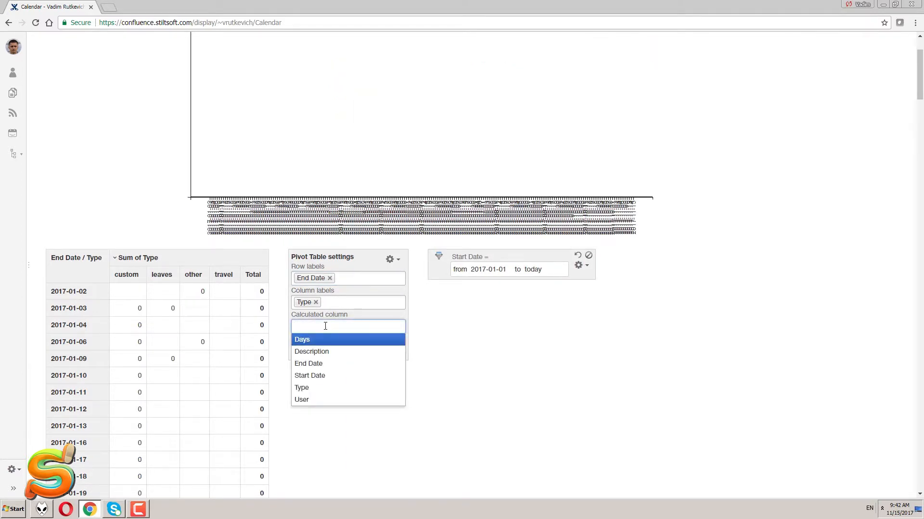
{"action": "left_click", "coordinate": [308, 364]}
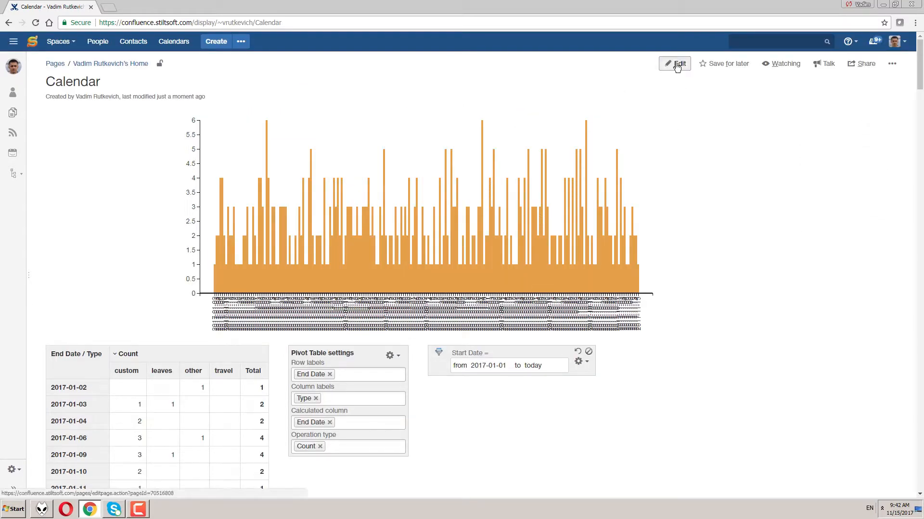
Step: Set the Pivot Table macro's date period aggregation to Month
{"action": "left_click", "coordinate": [676, 63]}
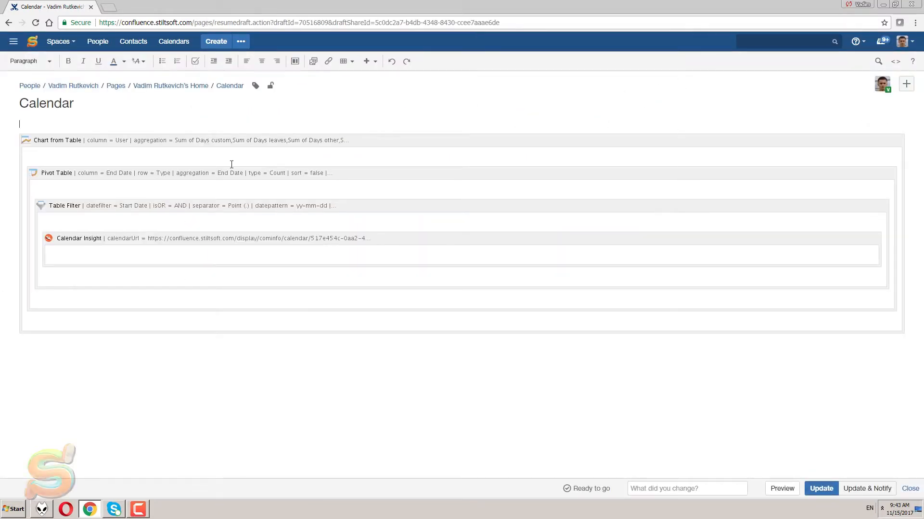
{"action": "left_click", "coordinate": [58, 140]}
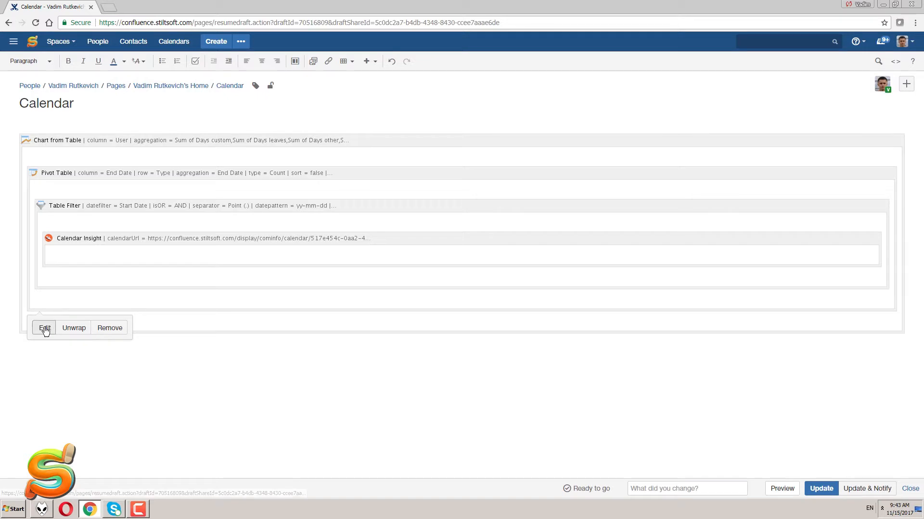
{"action": "left_click", "coordinate": [45, 328]}
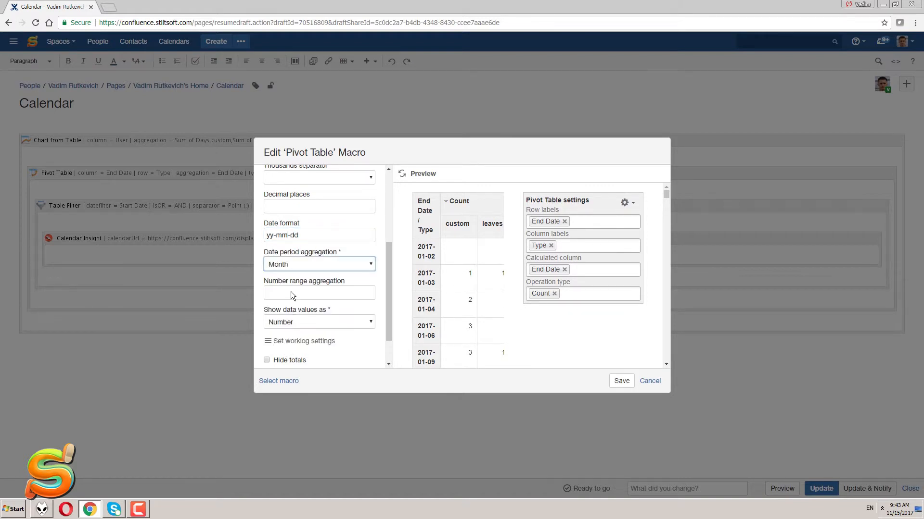
{"action": "left_click", "coordinate": [622, 381]}
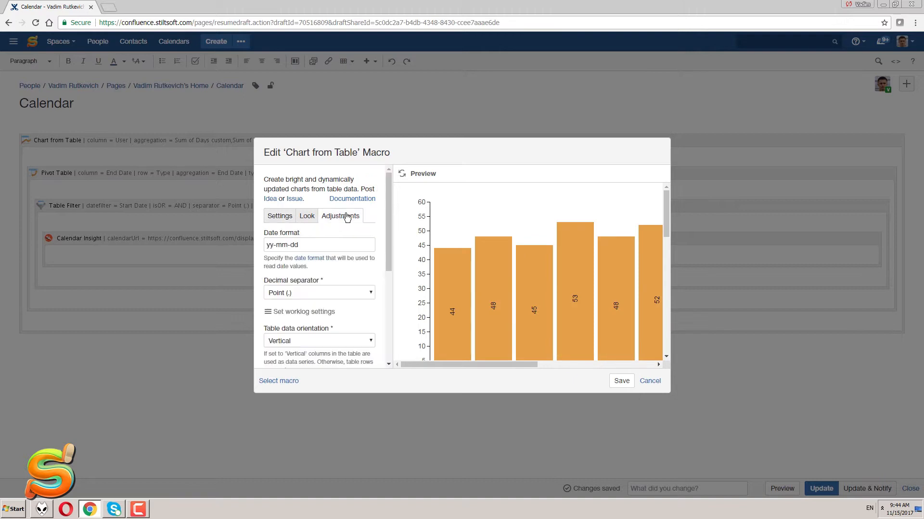
Step: Change the Chart from Table macro's line interpolation
{"action": "scroll", "scroll_direction": "down", "scroll_amount": 3}
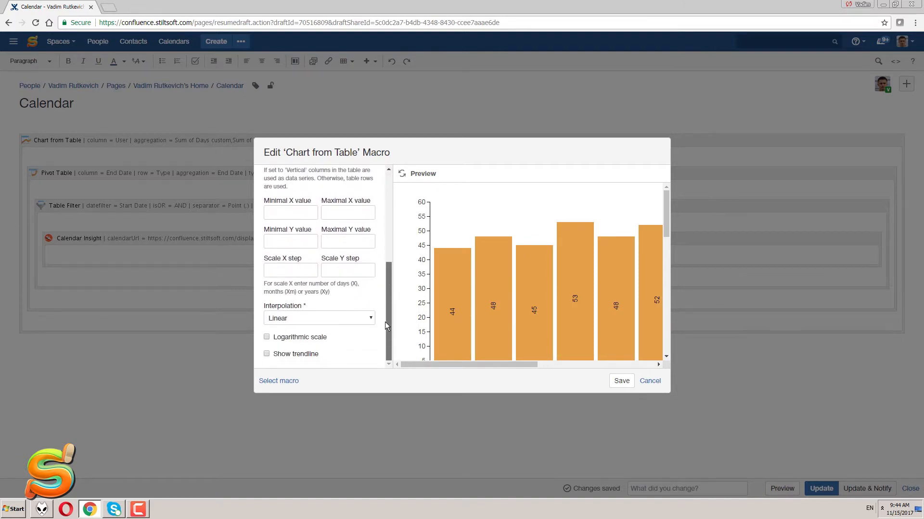
{"action": "left_click", "coordinate": [318, 318]}
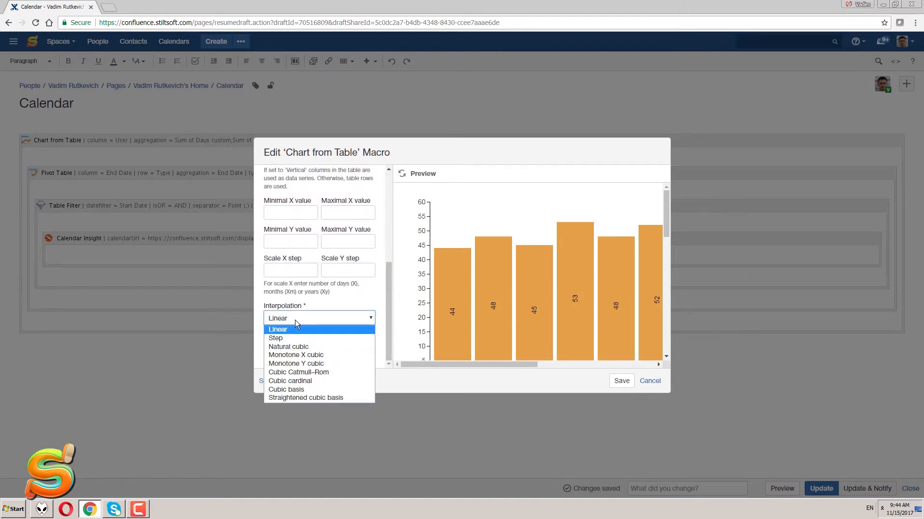
{"action": "left_click", "coordinate": [287, 389]}
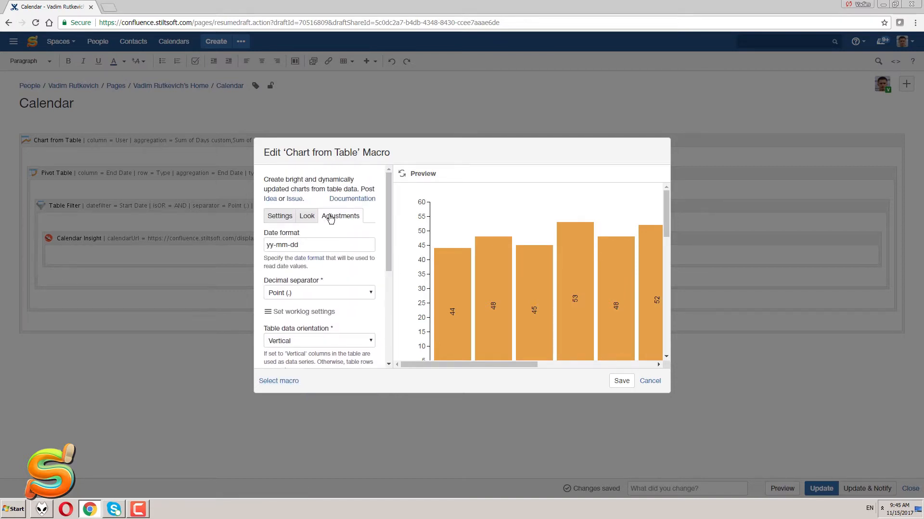
Step: Put the chart legend at the bottom, save the macro, and publish the page
{"action": "left_click", "coordinate": [319, 341]}
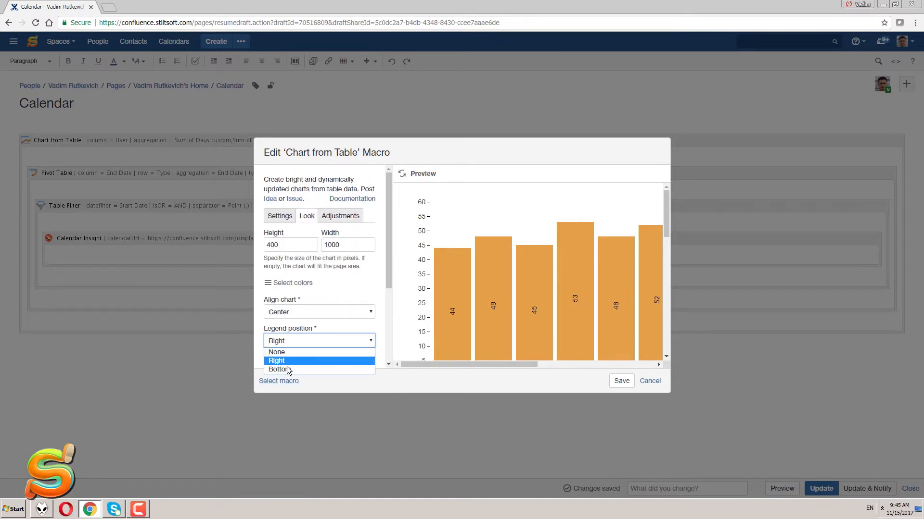
{"action": "left_click", "coordinate": [277, 369]}
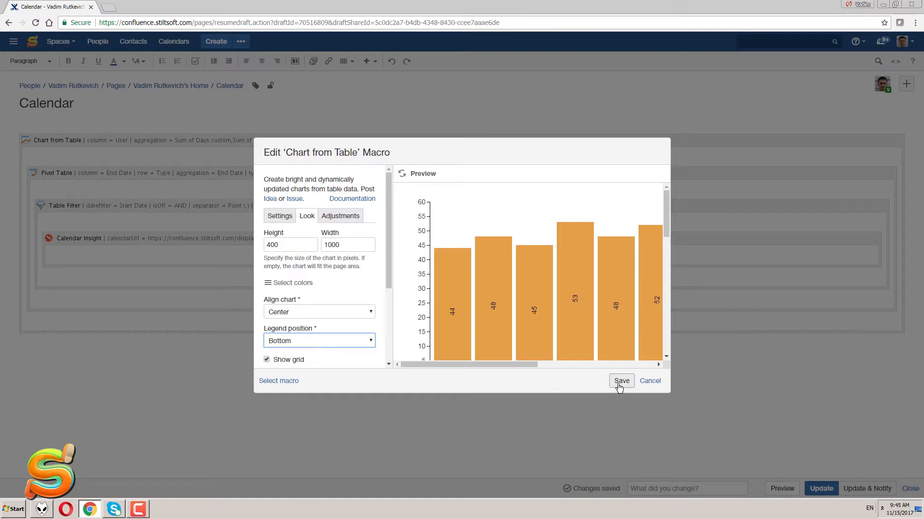
{"action": "left_click", "coordinate": [621, 381]}
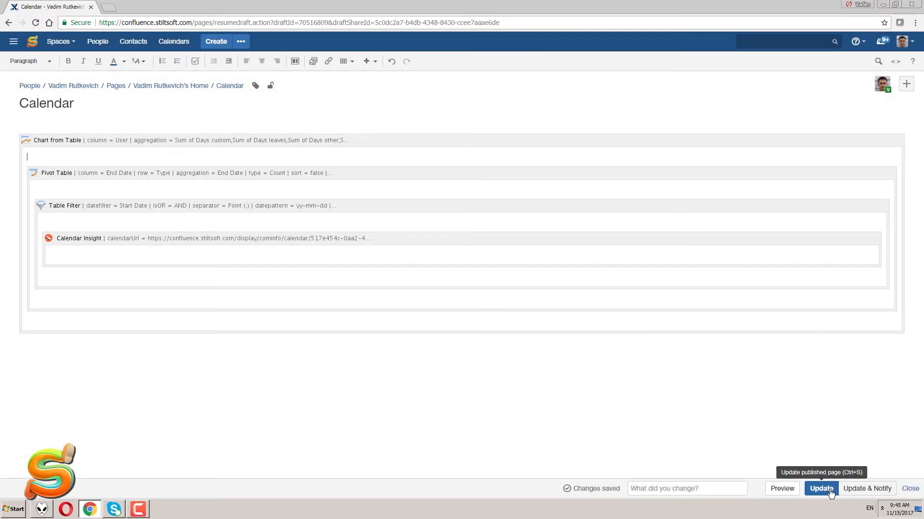
{"action": "left_click", "coordinate": [820, 488]}
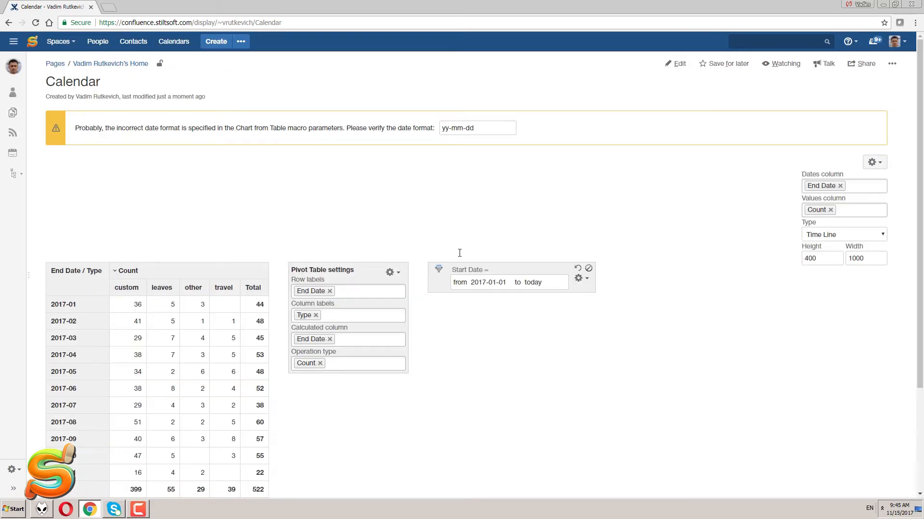
Step: Set the chart date format to yy-mm and plot Count custom and Count leaves
{"action": "left_click", "coordinate": [477, 128]}
{"action": "type", "text": "yy-mm"}
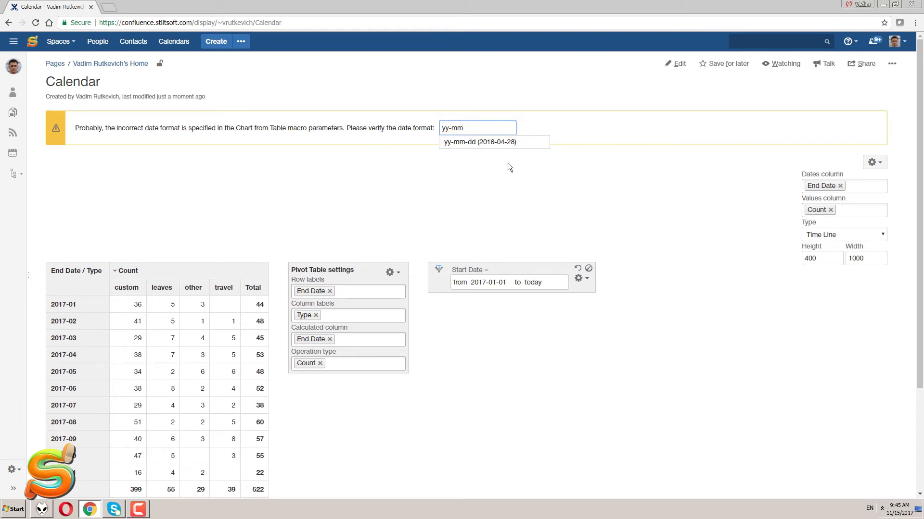
{"action": "left_click", "coordinate": [493, 142]}
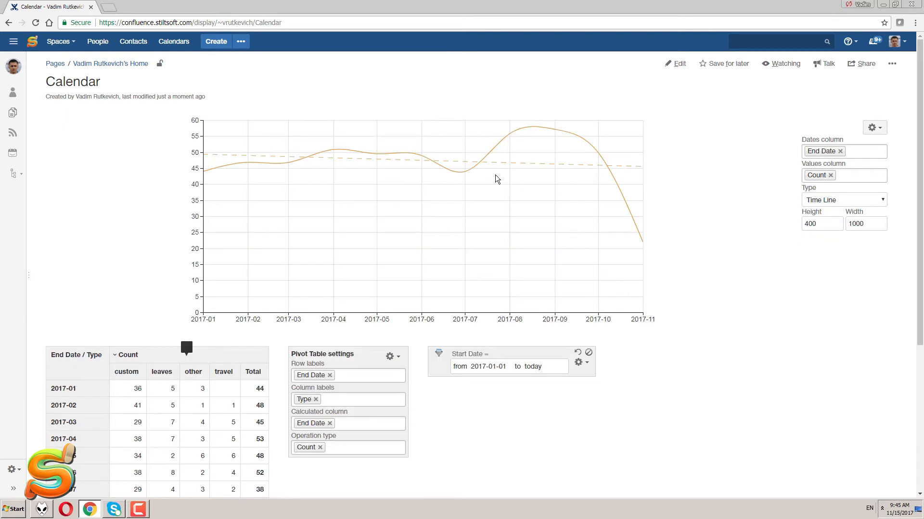
{"action": "left_click", "coordinate": [830, 175]}
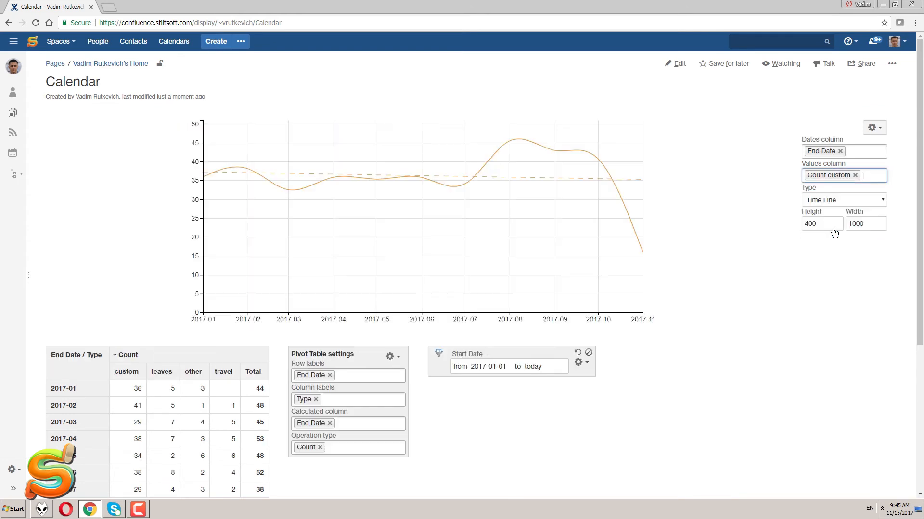
{"action": "left_click", "coordinate": [866, 175]}
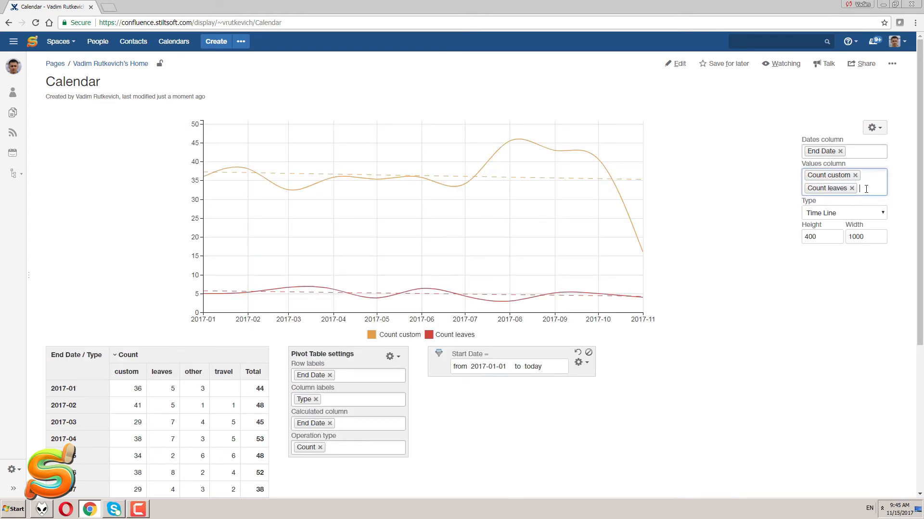